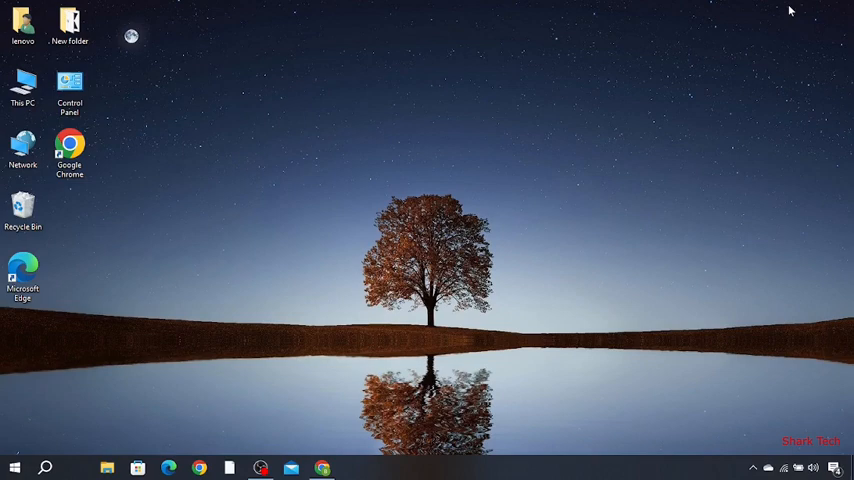
{"action": "mouse_move", "coordinate": [18, 468]}
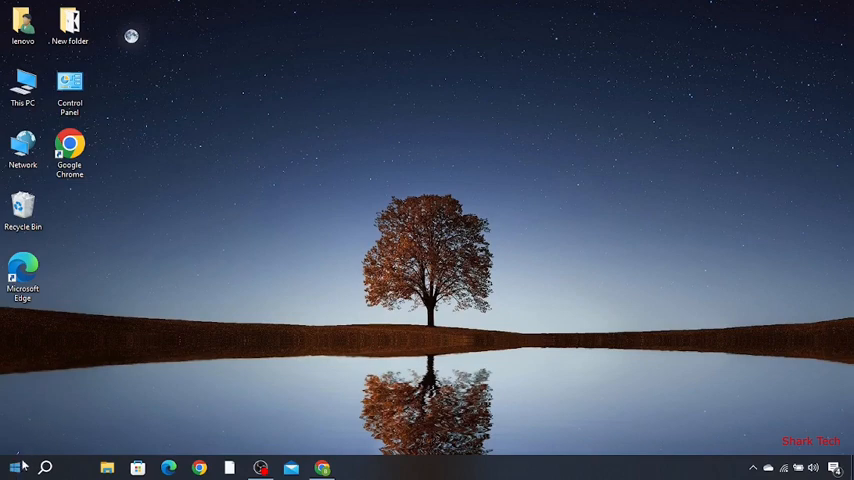
Launch Device Manager from the Start button's administrative shortcut menu
{"action": "right_click", "coordinate": [14, 468]}
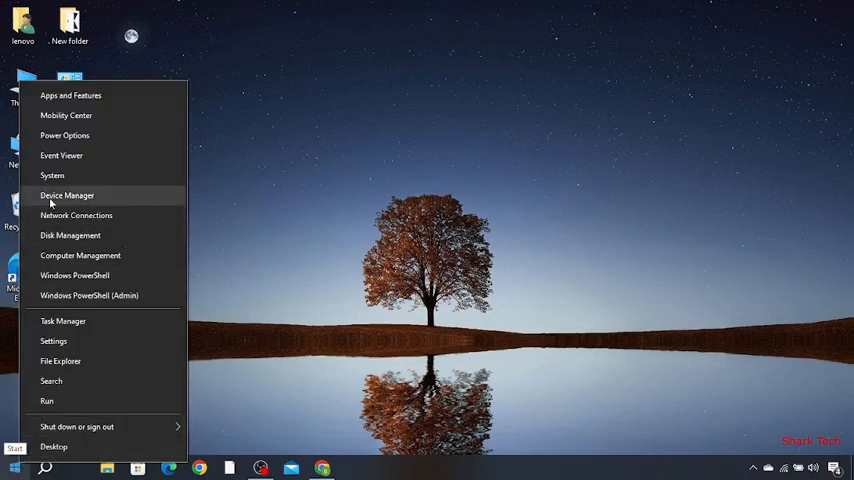
{"action": "left_click", "coordinate": [66, 196]}
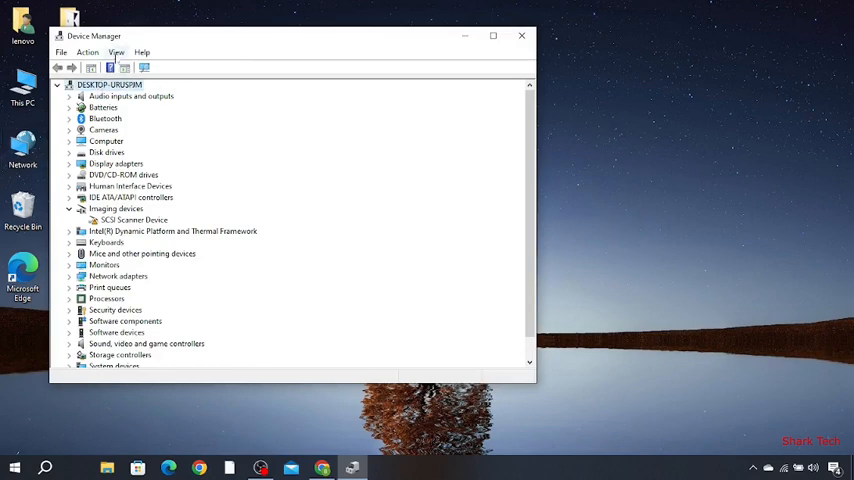
Enable View > Show hidden devices, then run Action > Scan for hardware changes
{"action": "left_click", "coordinate": [116, 52]}
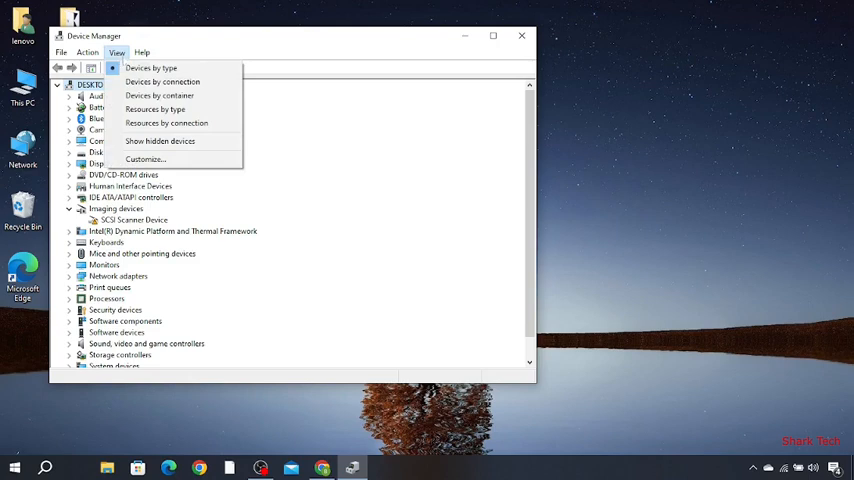
{"action": "mouse_move", "coordinate": [160, 140]}
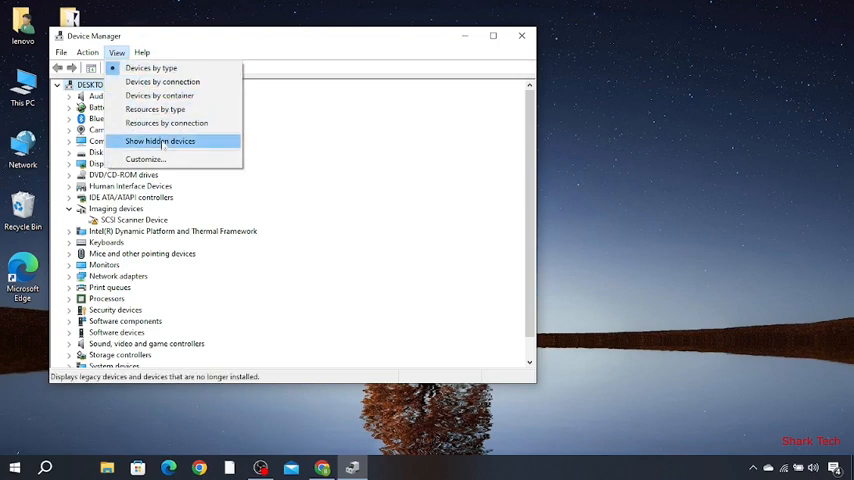
{"action": "left_click", "coordinate": [160, 140]}
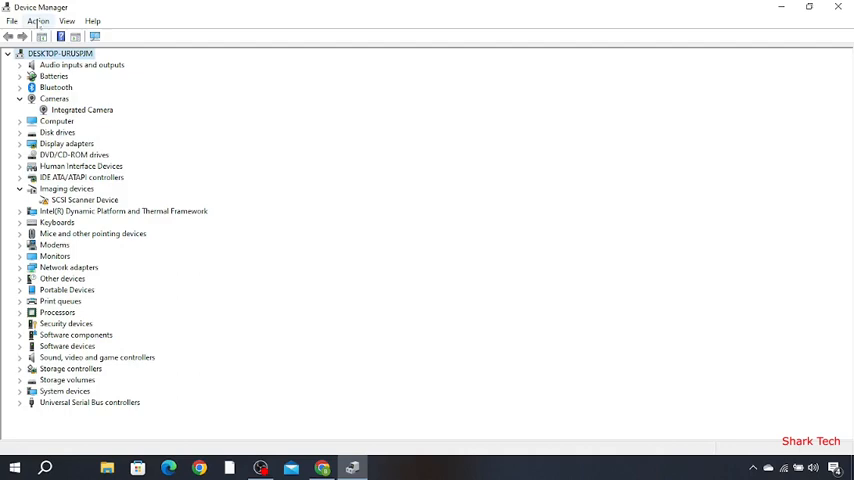
{"action": "left_click", "coordinate": [38, 20]}
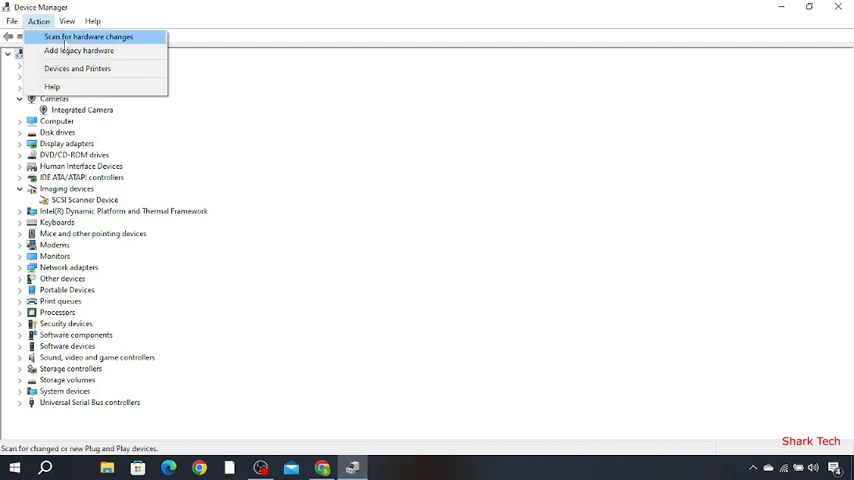
{"action": "left_click", "coordinate": [88, 36]}
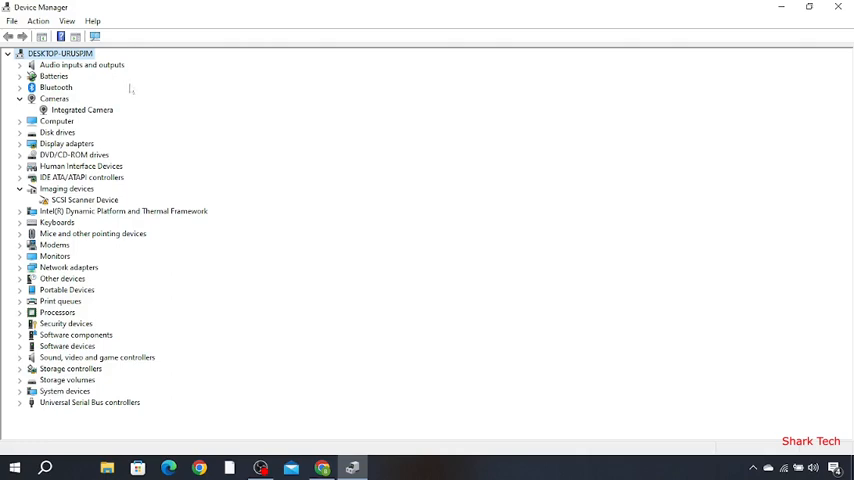
{"action": "mouse_move", "coordinate": [764, 152]}
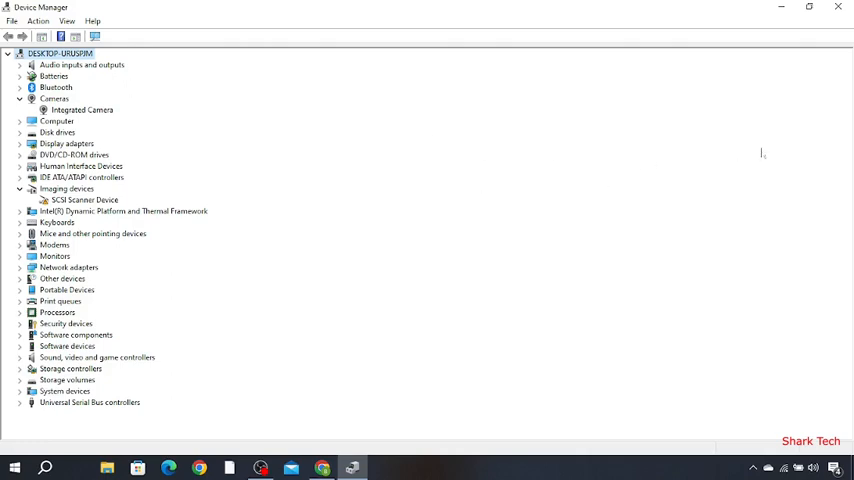
{"action": "mouse_move", "coordinate": [194, 250]}
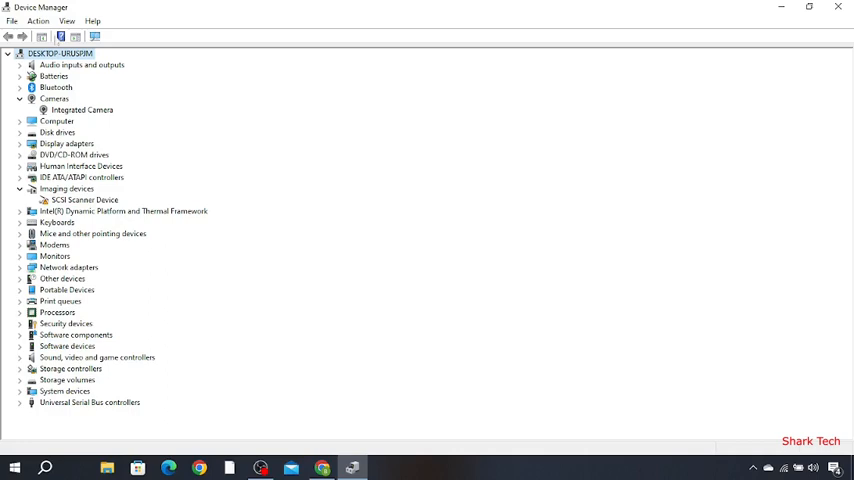
Start the Add legacy hardware wizard and let the automatic search find no new hardware
{"action": "left_click", "coordinate": [38, 20]}
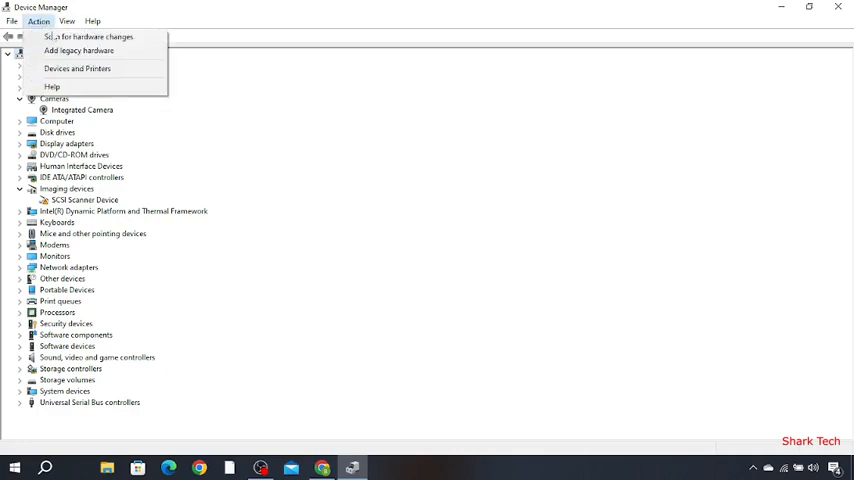
{"action": "left_click", "coordinate": [80, 50]}
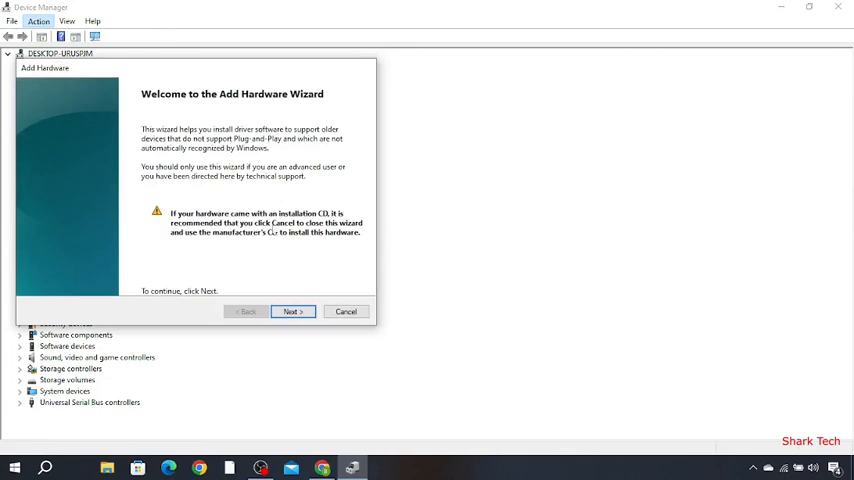
{"action": "left_click", "coordinate": [292, 312]}
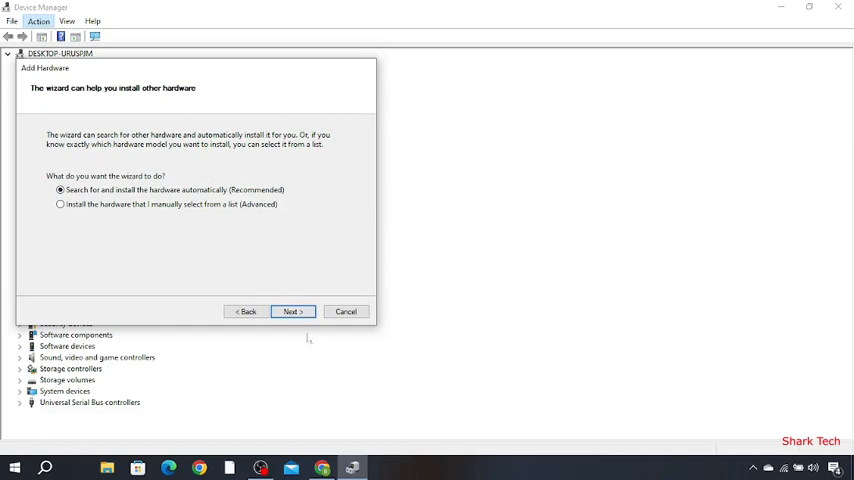
{"action": "left_click", "coordinate": [292, 312]}
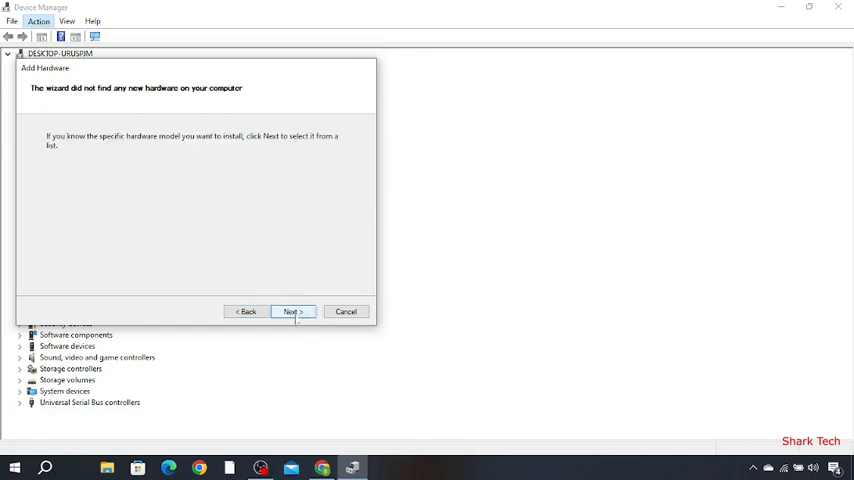
{"action": "left_click", "coordinate": [292, 312]}
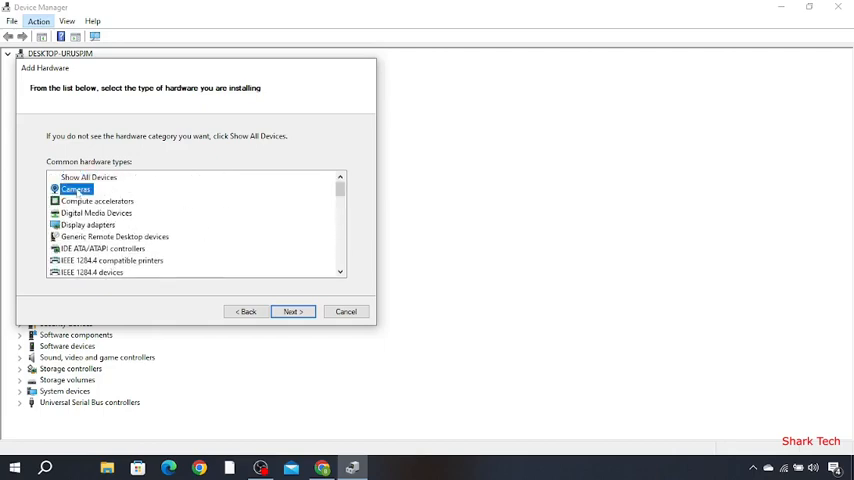
Try the Cameras hardware type, then return to the install-method choice
{"action": "left_click", "coordinate": [292, 312]}
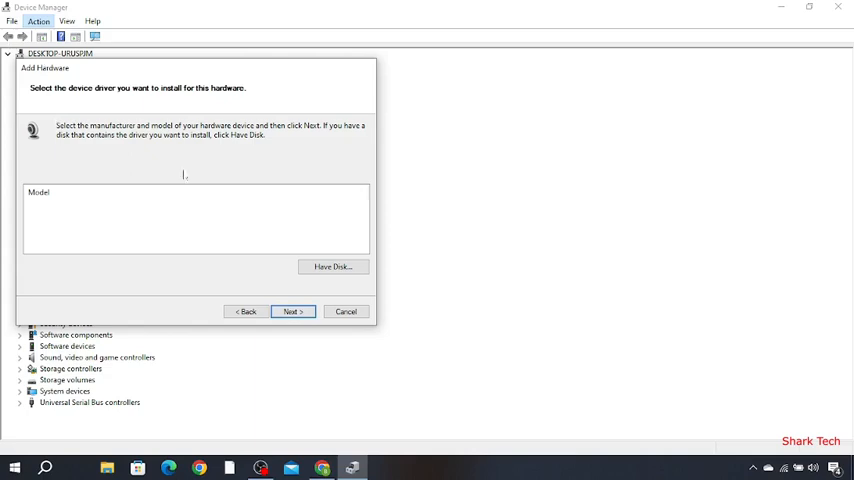
{"action": "left_click", "coordinate": [246, 312]}
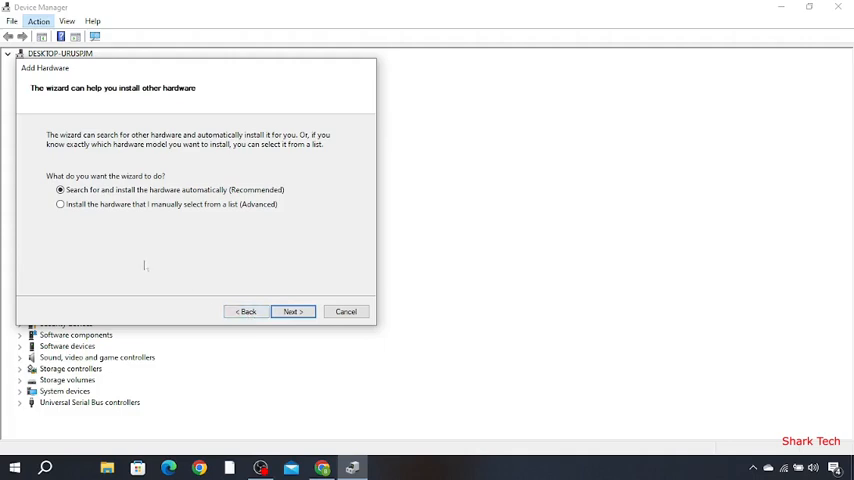
Choose manual selection from a list, try Cameras, and return to the hardware-type list
{"action": "left_click", "coordinate": [60, 204]}
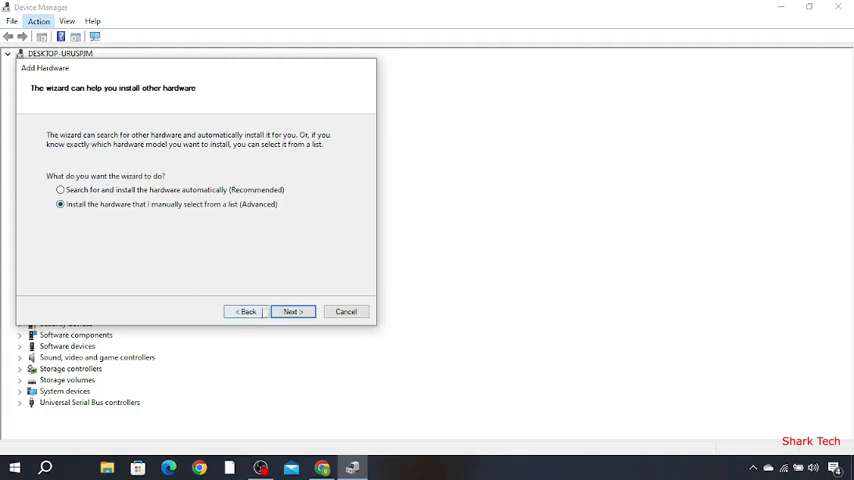
{"action": "left_click", "coordinate": [292, 312]}
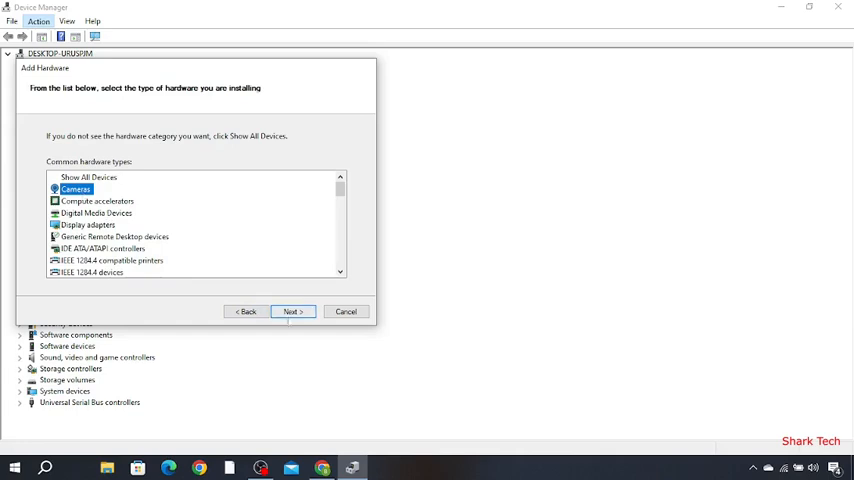
{"action": "left_click", "coordinate": [292, 312]}
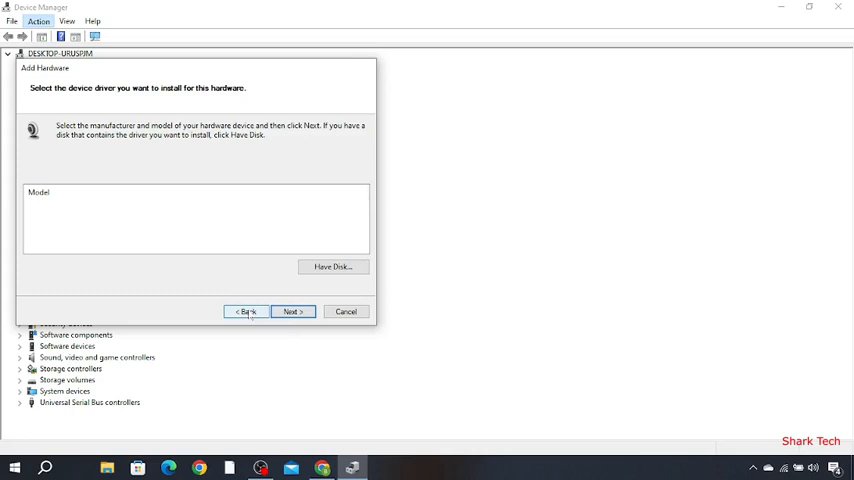
{"action": "left_click", "coordinate": [244, 312]}
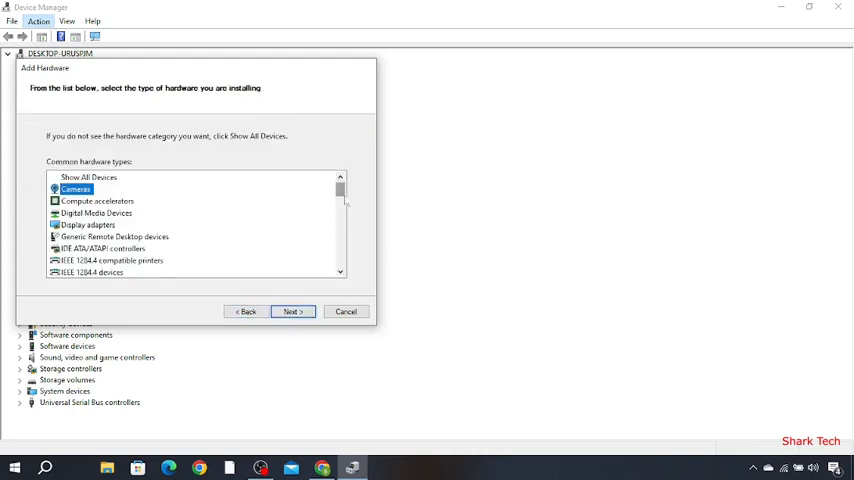
Install Imaging devices with Microsoft's SCSI Scanner Device driver, keeping the default name, and finish
{"action": "scroll", "scroll_direction": "down", "scroll_amount": 3}
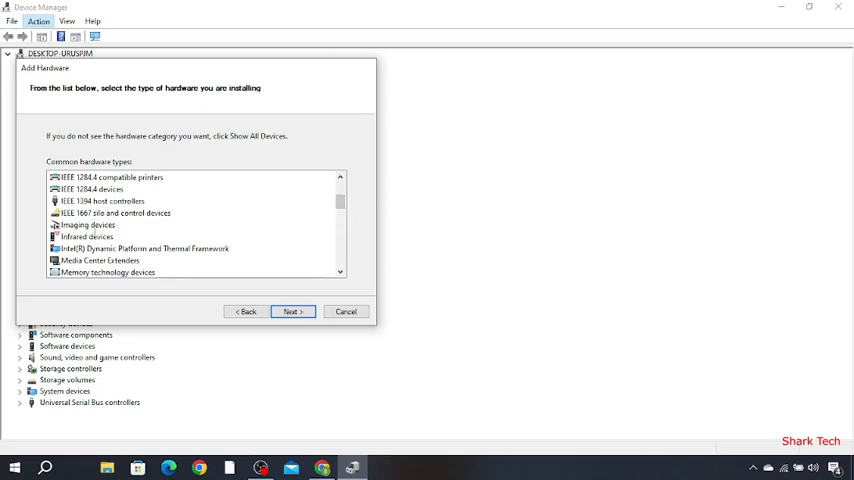
{"action": "left_click", "coordinate": [88, 224]}
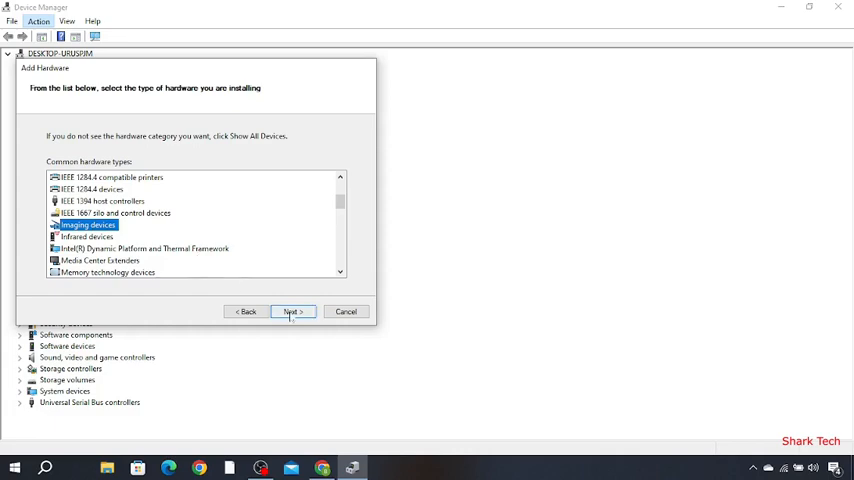
{"action": "left_click", "coordinate": [292, 312]}
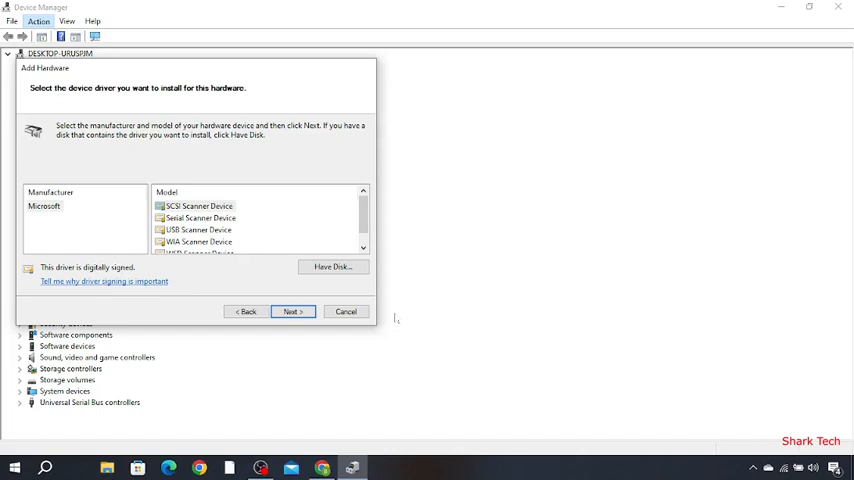
{"action": "left_click", "coordinate": [292, 312]}
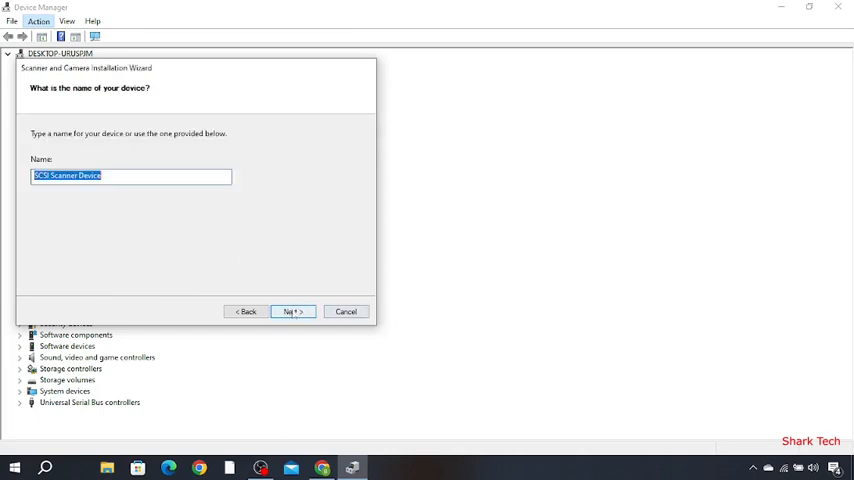
{"action": "left_click", "coordinate": [292, 312]}
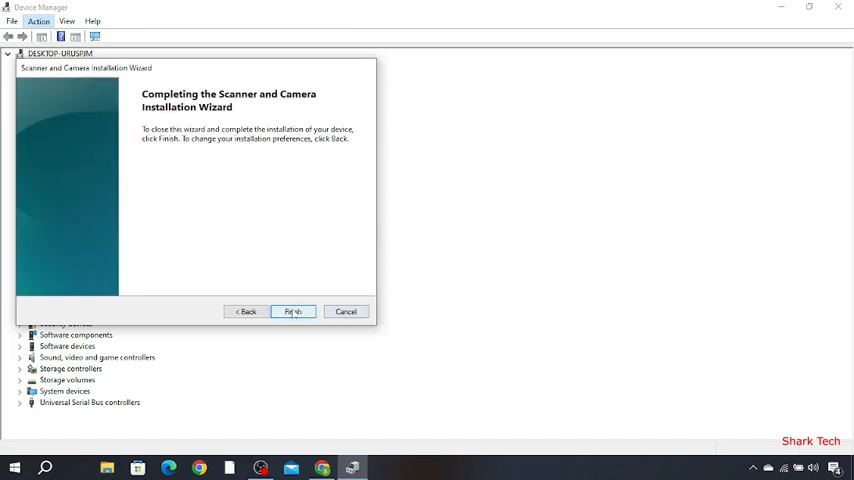
{"action": "left_click", "coordinate": [292, 312]}
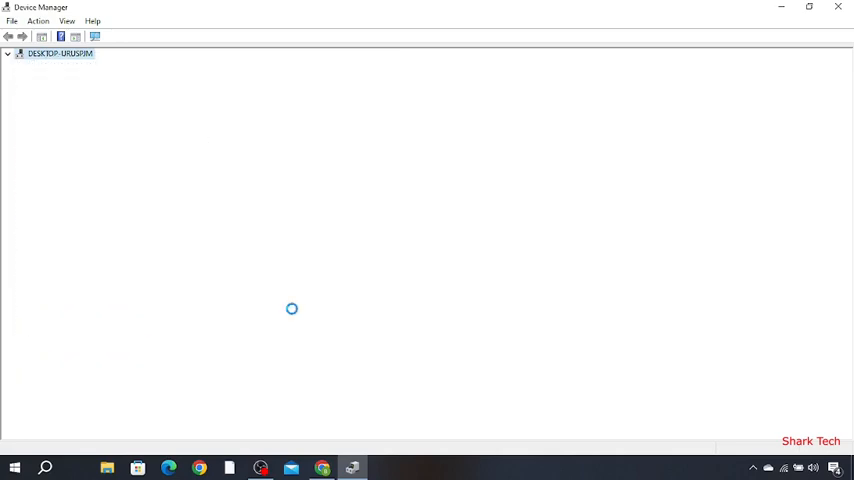